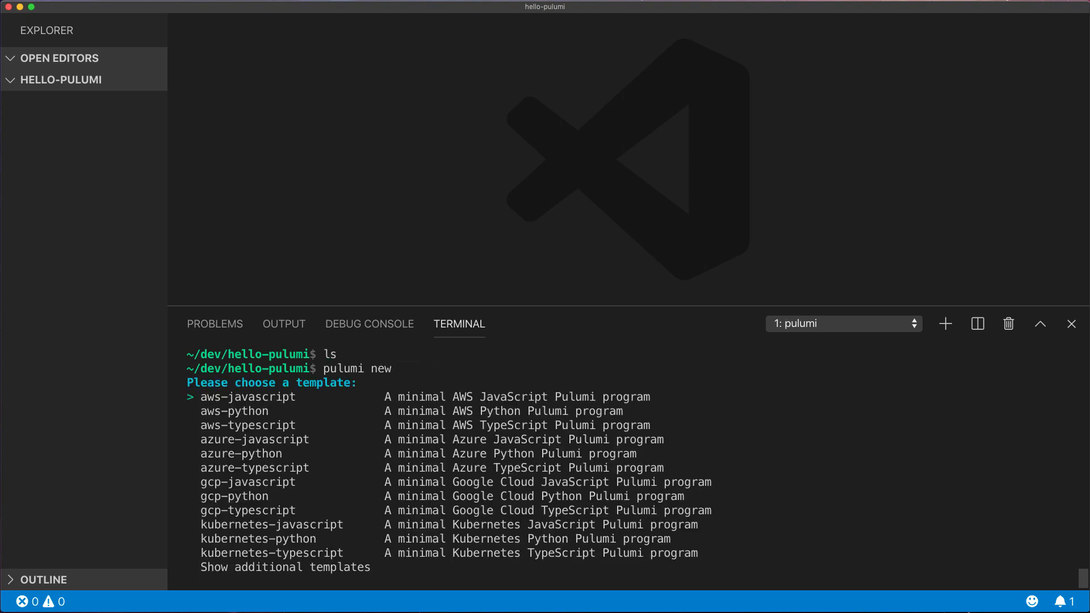
- Pick the aws-typescript template, keep the default project name, and enter the description
{"action": "key", "text": "Down"}
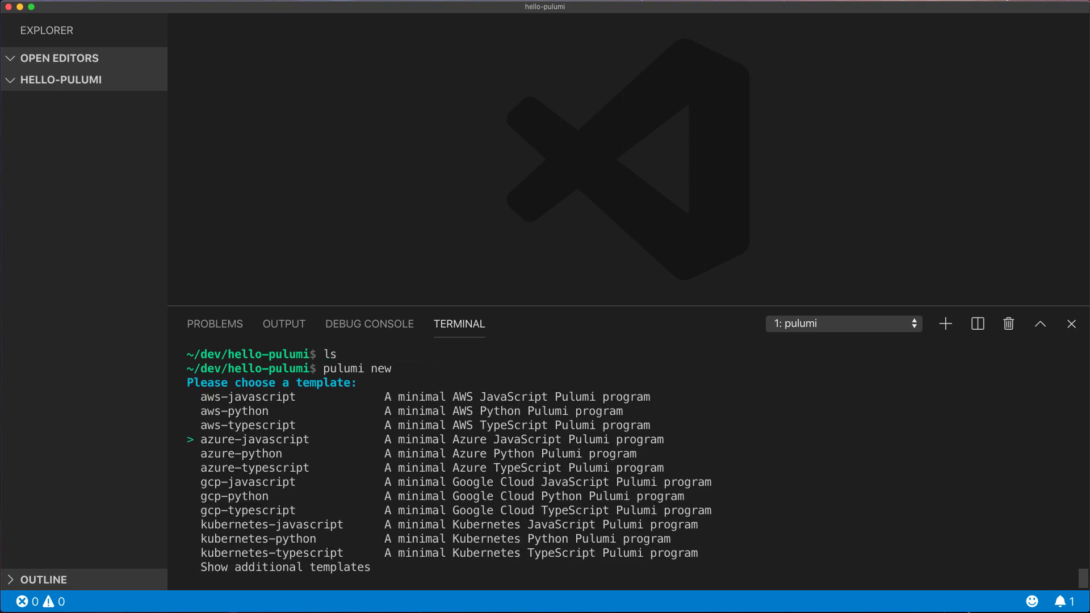
{"action": "key", "text": "Up"}
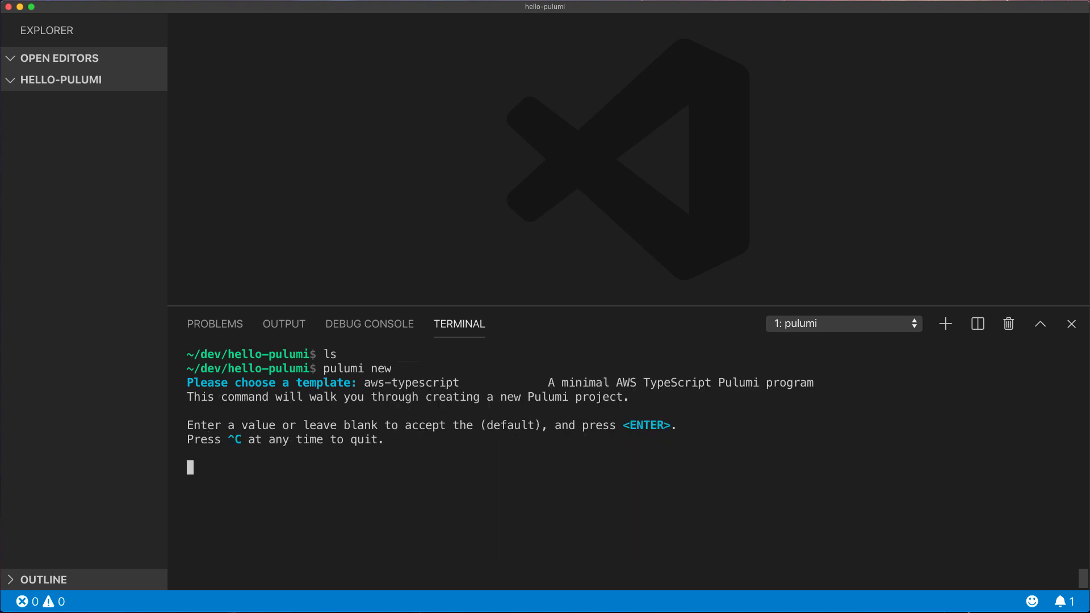
{"action": "key", "text": "Enter"}
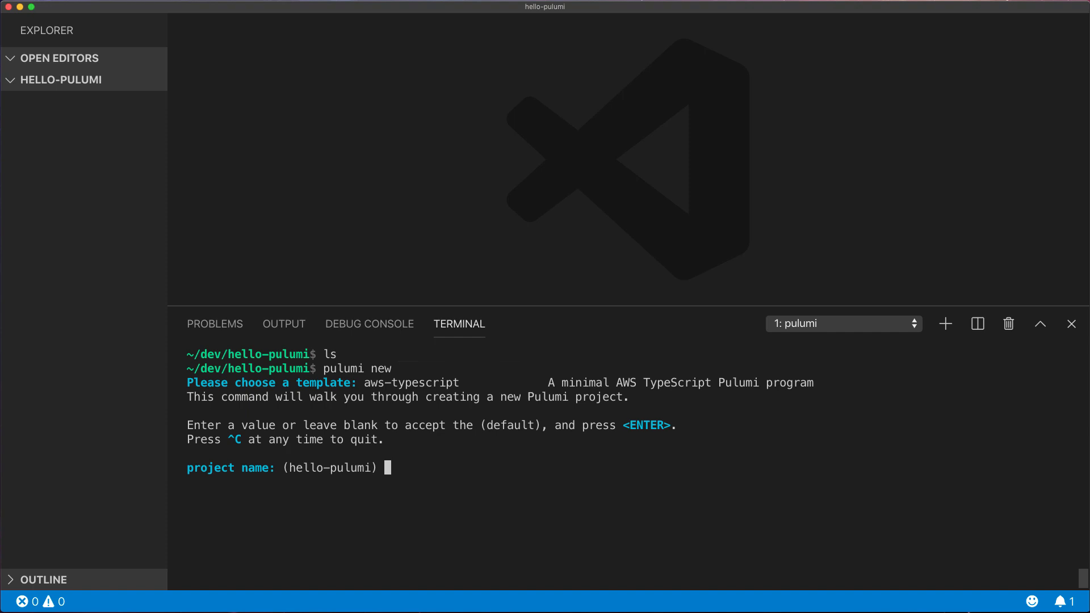
{"action": "type", "text": "A simple S"}
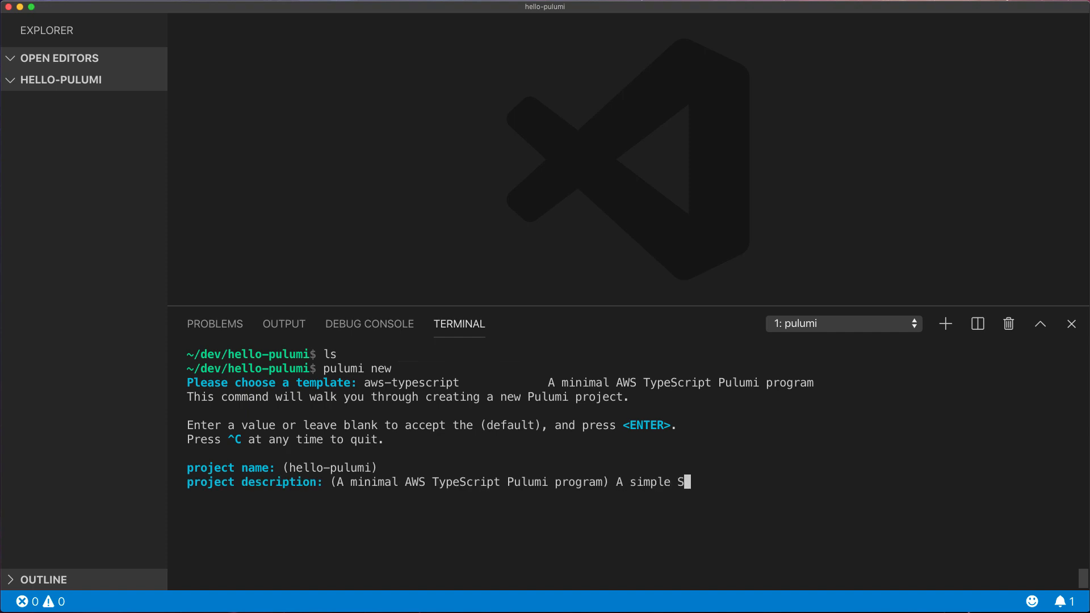
{"action": "key", "text": "Enter"}
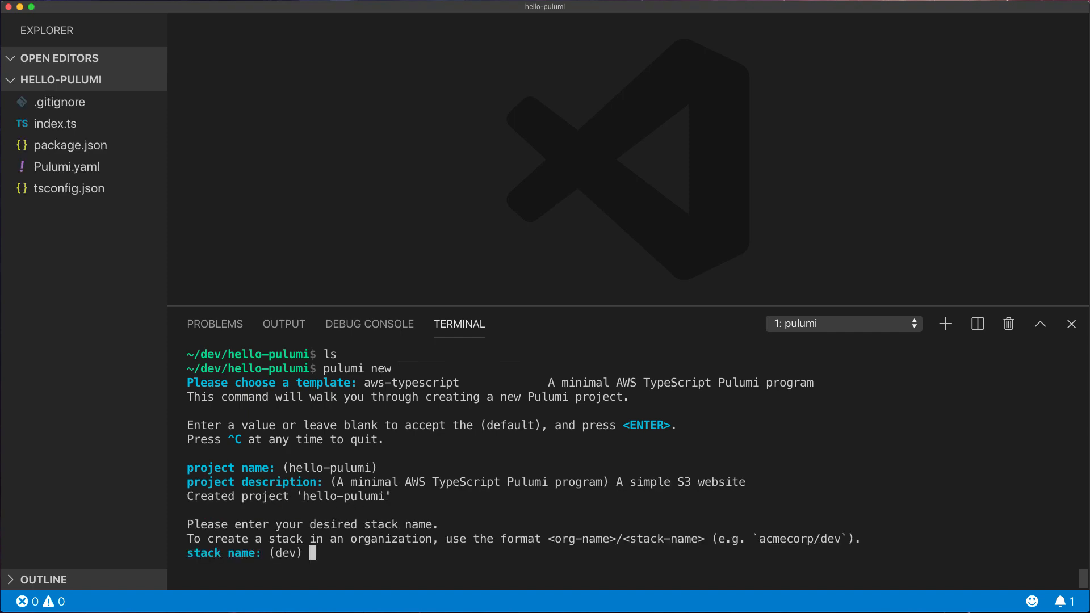
- Accept the dev stack, set the region to us-west-2, and clear the terminal
{"action": "key", "text": "Enter"}
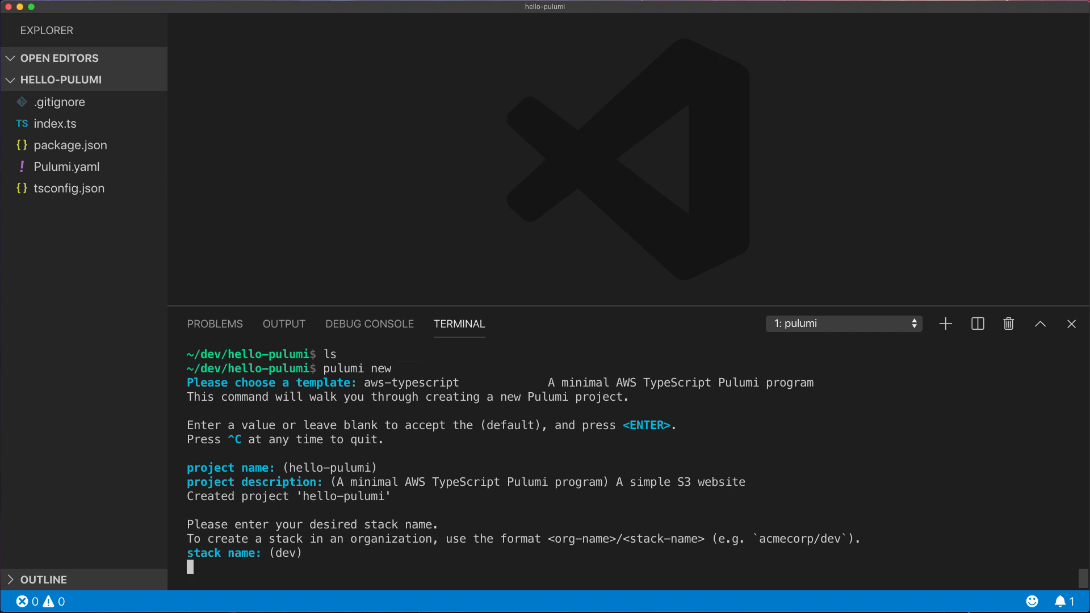
{"action": "type", "text": "us-west-2"}
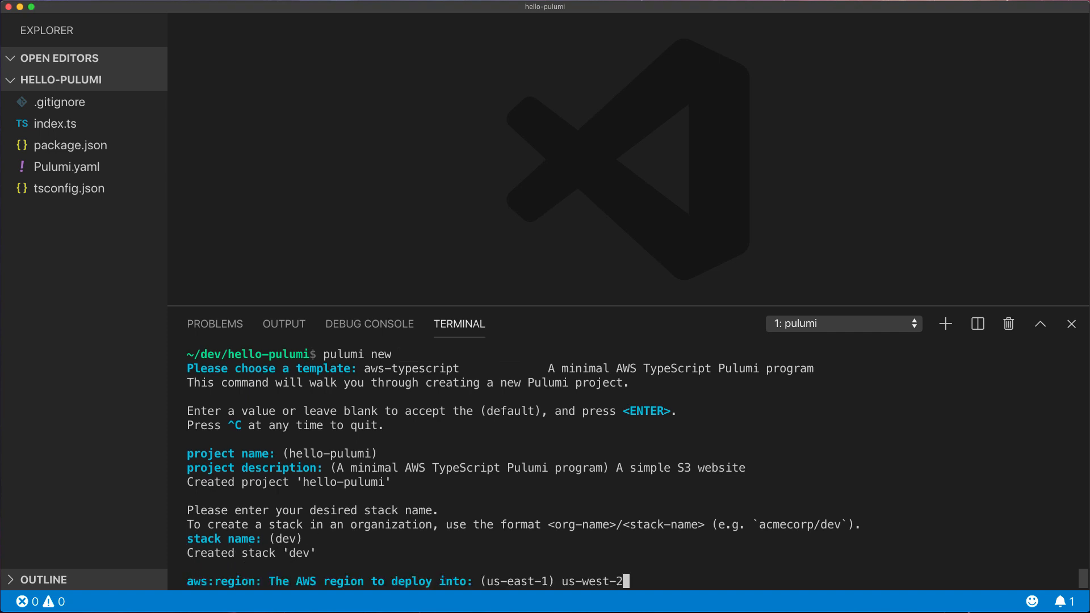
{"action": "key", "text": "Enter"}
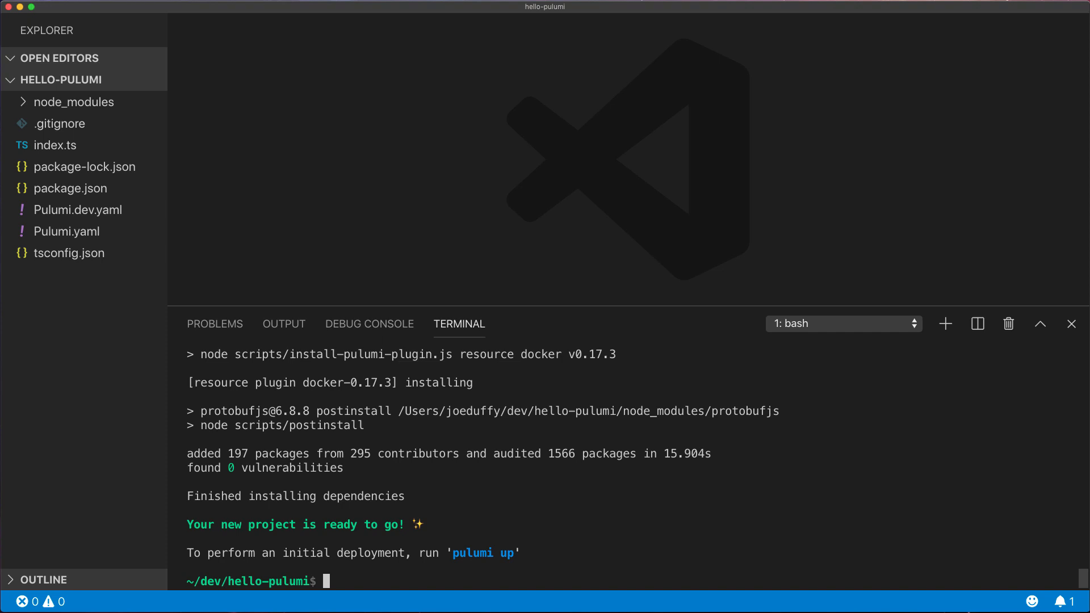
{"action": "type", "text": "clear"}
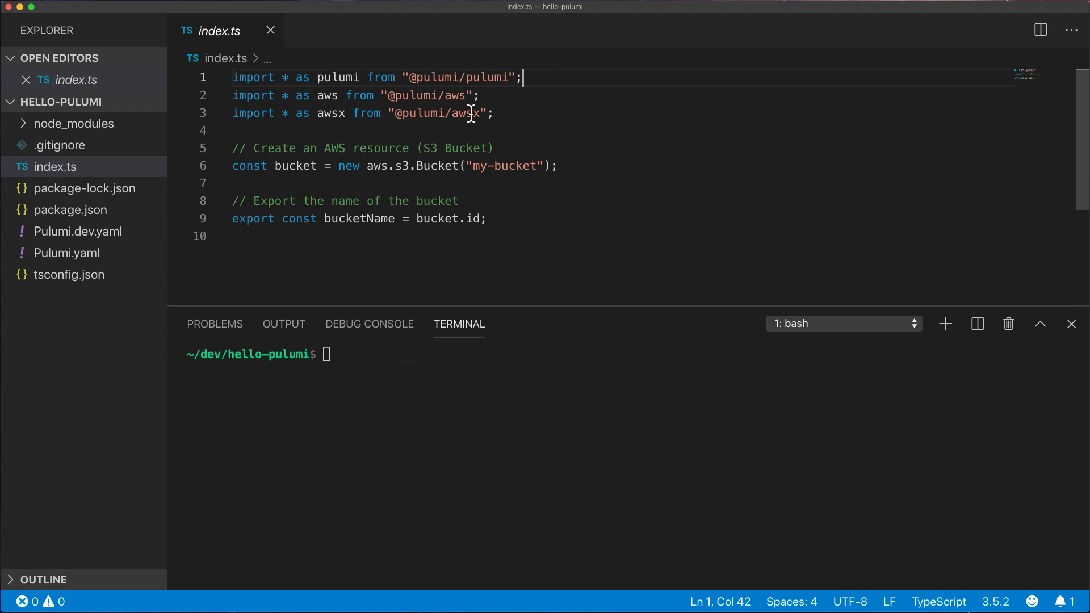
- Inspect the bucket definition in index.ts and preview the deployment with pulumi up
{"action": "left_click", "coordinate": [566, 166]}
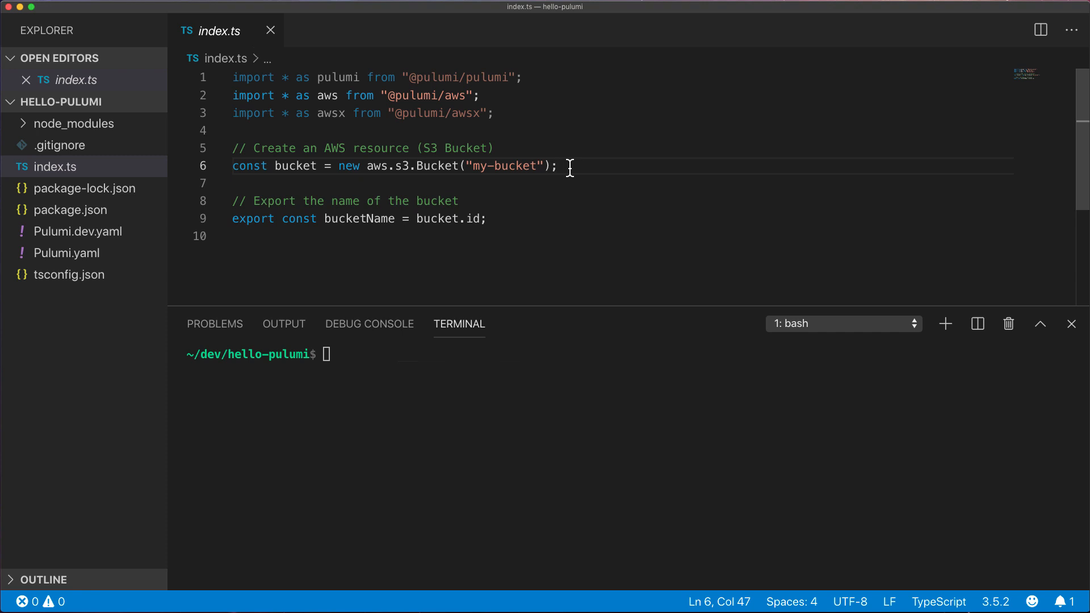
{"action": "mouse_move", "coordinate": [522, 225]}
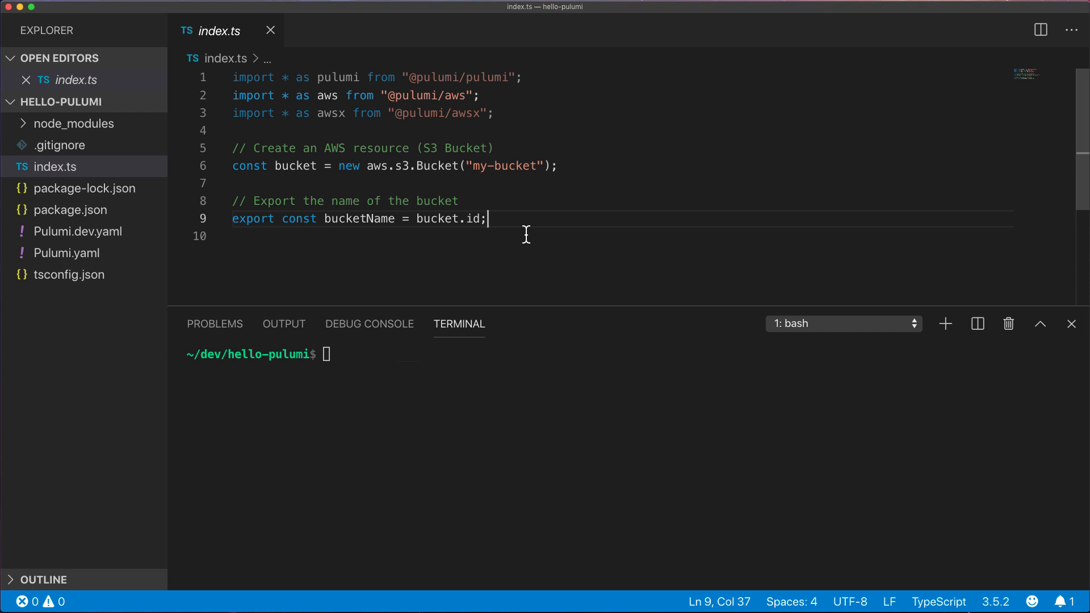
{"action": "type", "text": "pulumi up"}
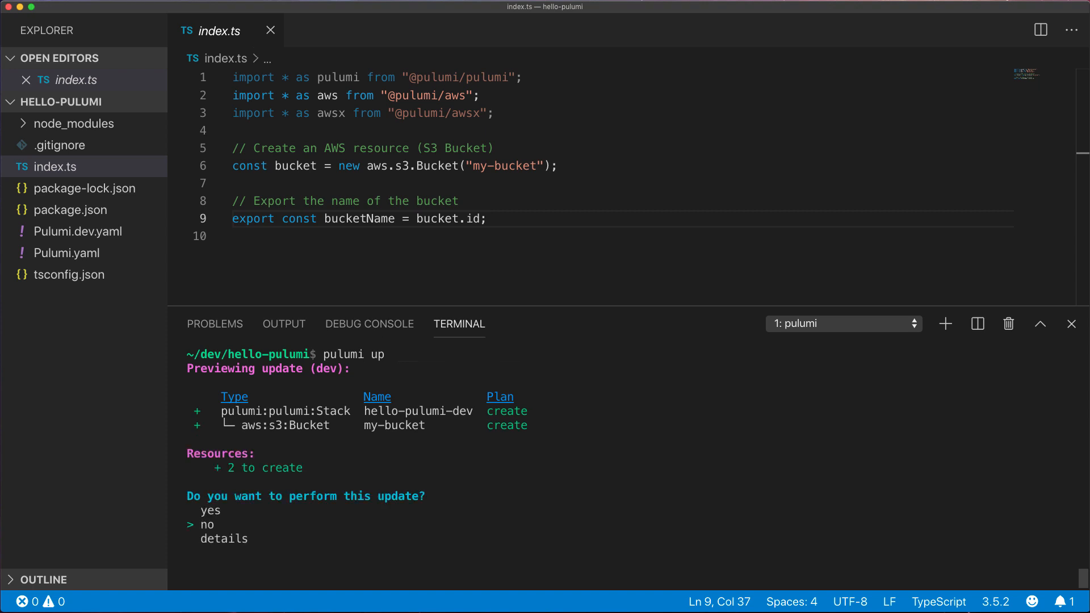
- View update details, approve the dev update, then check resources in the Pulumi console
{"action": "key", "text": "Down"}
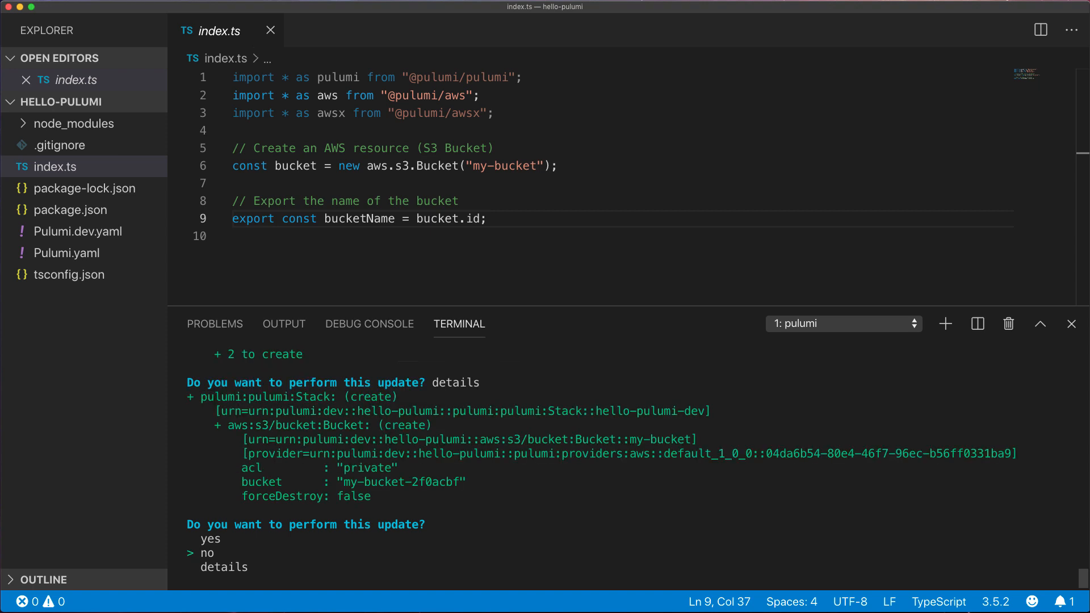
{"action": "key", "text": "Enter"}
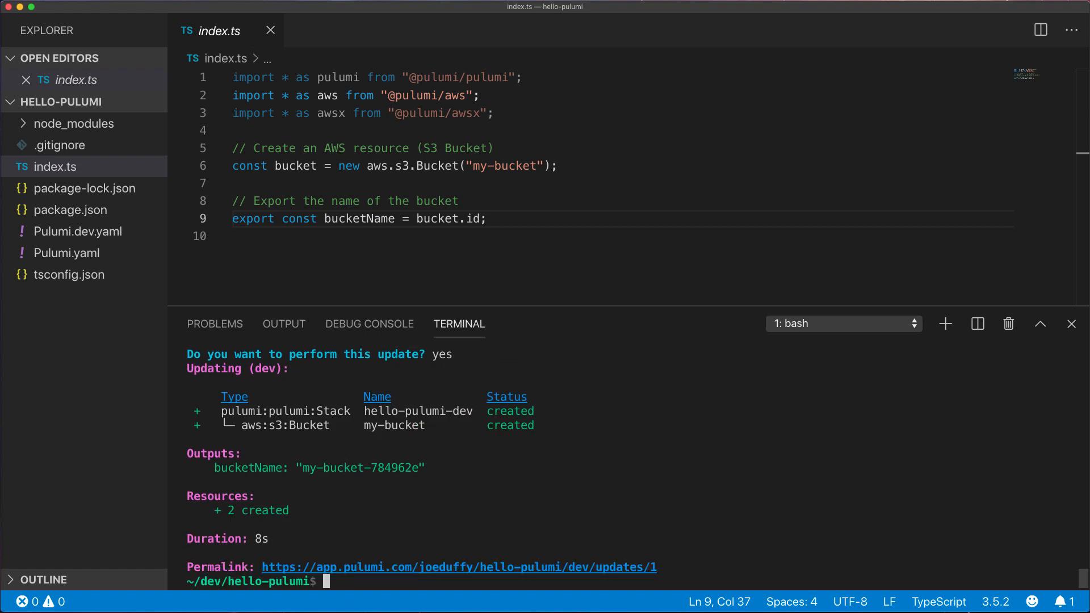
{"action": "mouse_move", "coordinate": [478, 554]}
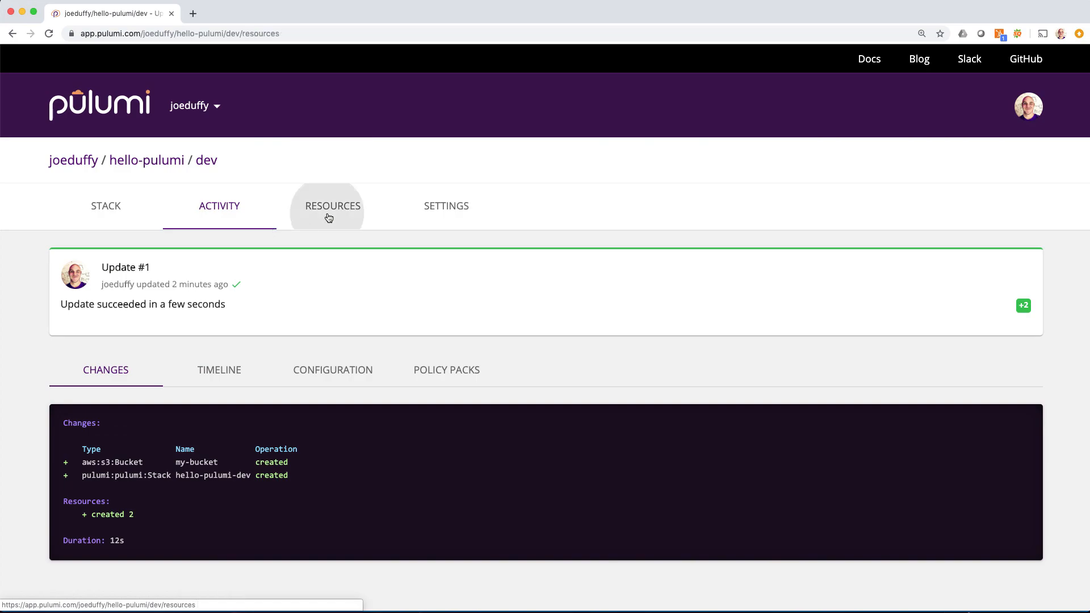
{"action": "left_click", "coordinate": [330, 206]}
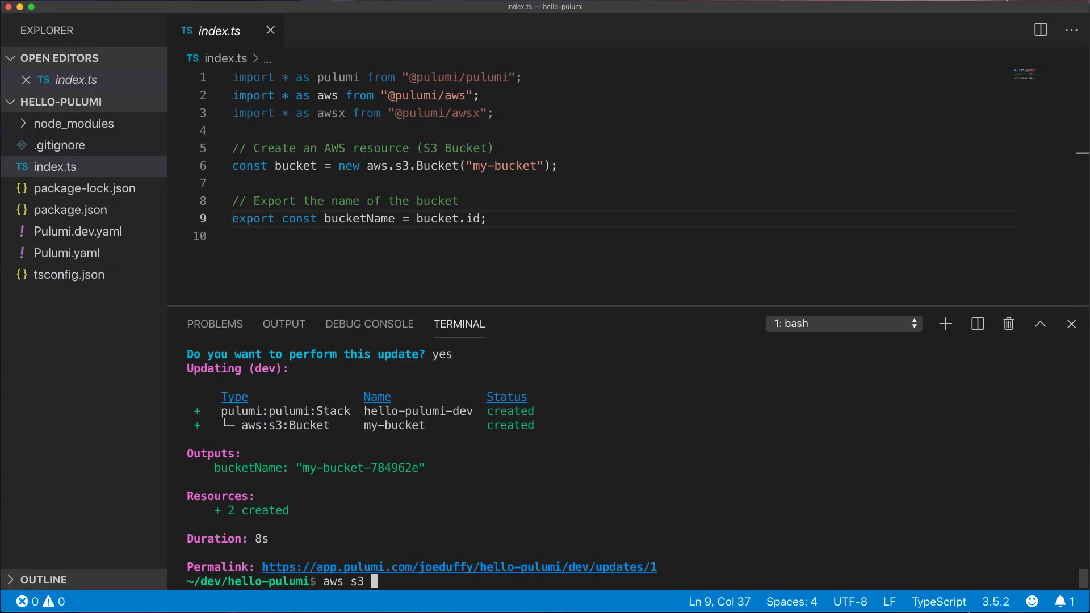
- List the bucket with aws s3 ls $(pulumi stack output bucketName), then clear the terminal
{"action": "type", "text": "ls $(pulumi stack output bucketName"}
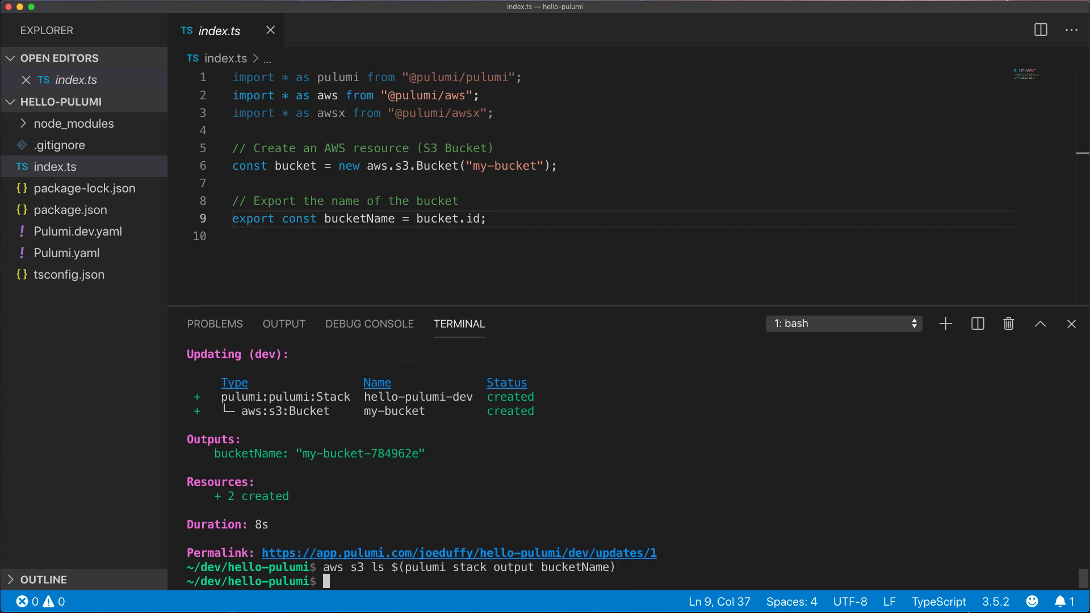
{"action": "type", "text": "cl"}
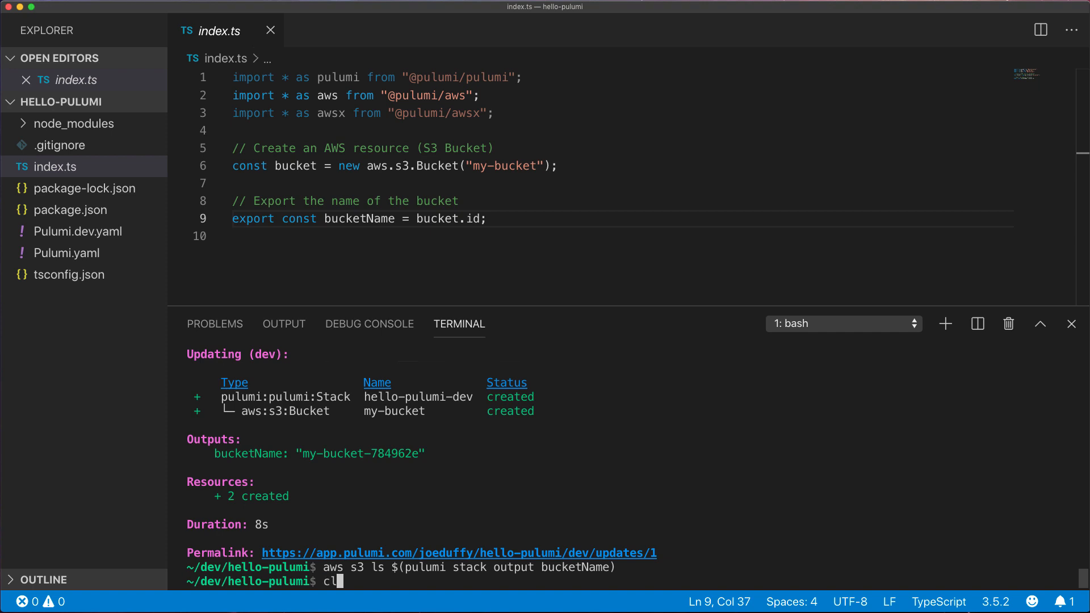
{"action": "key", "text": "Enter"}
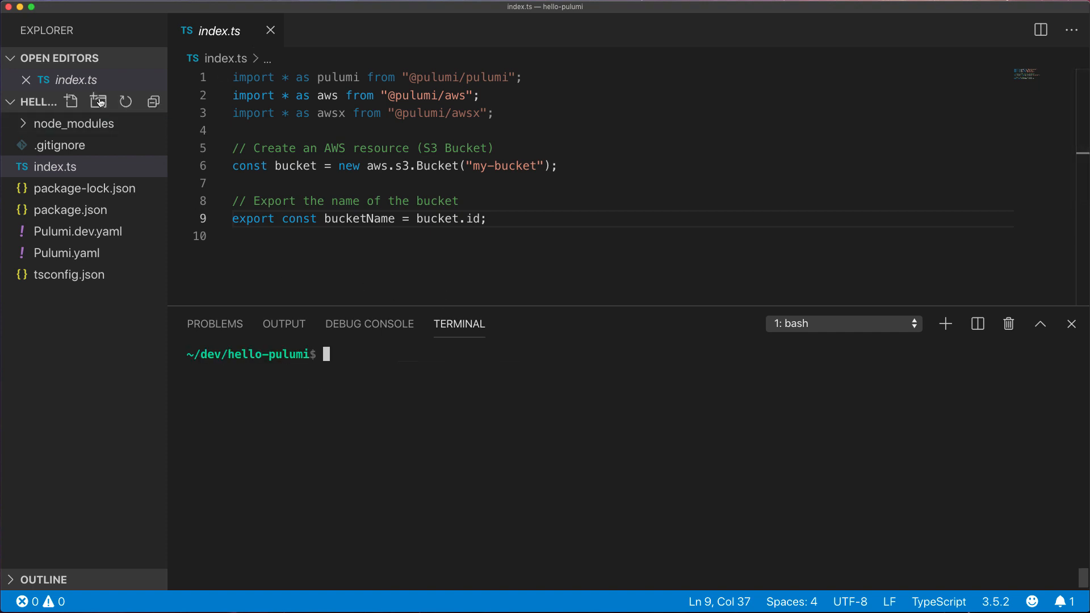
- Create www/index.html with an h1 'Hello, Pulumi!' heading and save it
{"action": "left_click", "coordinate": [99, 102]}
{"action": "type", "text": "<h1"}
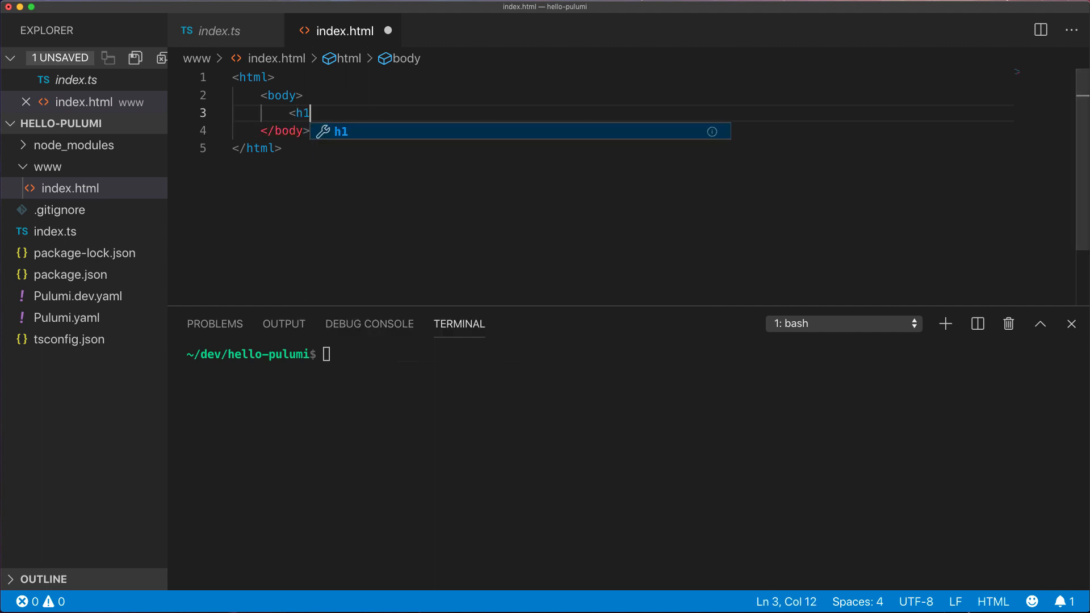
{"action": "type", "text": ">Hello, Pulumi</h1>"}
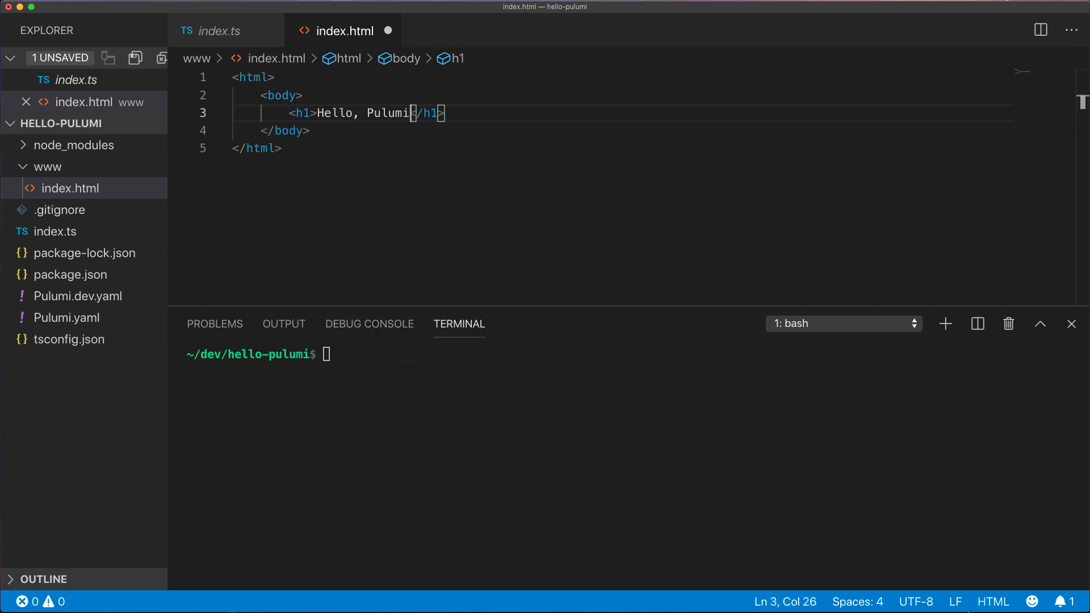
{"action": "type", "text": "!"}
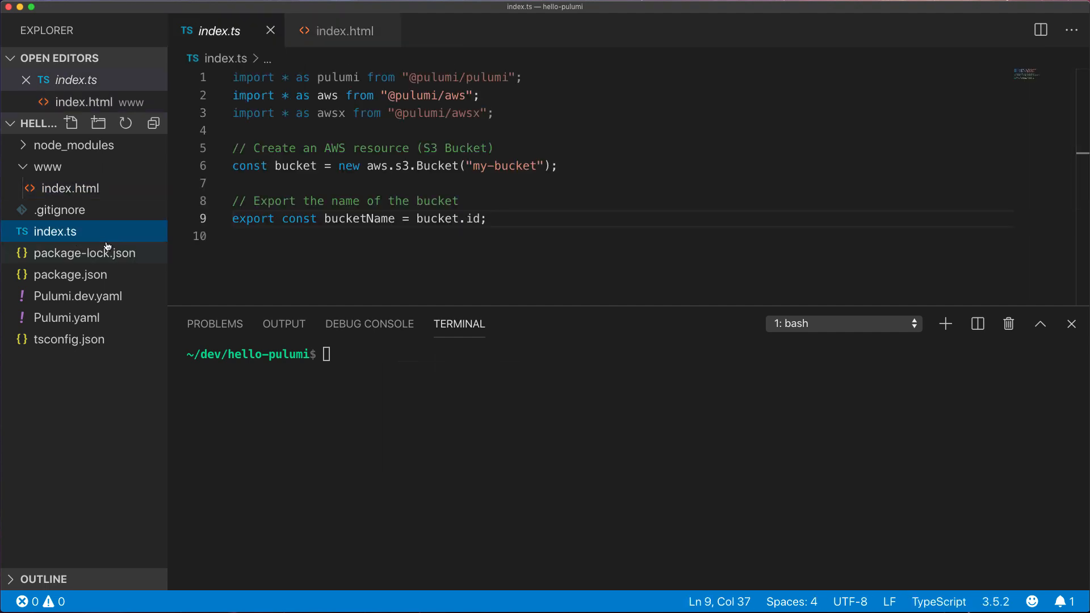
- Import fs and loop over fs.readdirSync("www") creating an aws.s3.BucketObject per file
{"action": "type", "text": "imp"}
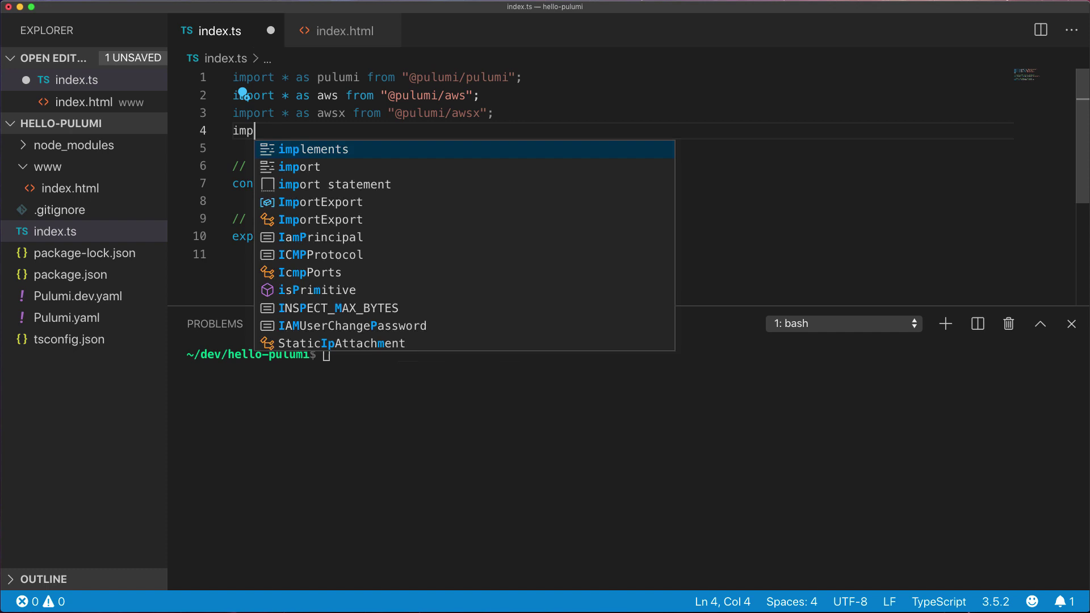
{"action": "type", "text": "ort * as fs from \"fs\";"}
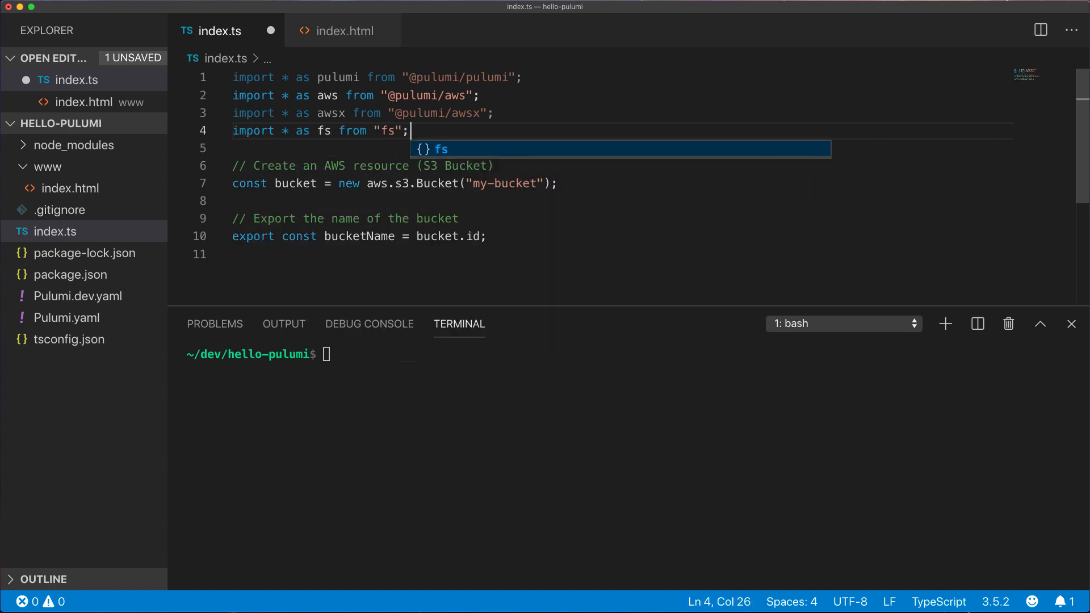
{"action": "type", "text": "for (c"}
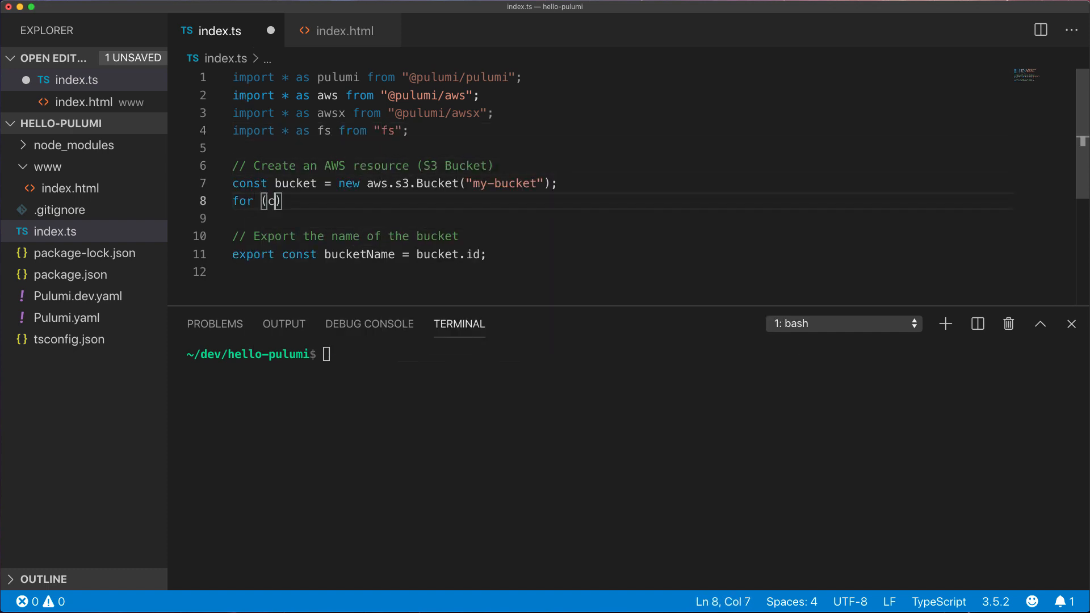
{"action": "type", "text": "const dir of fs.readdirSync("}
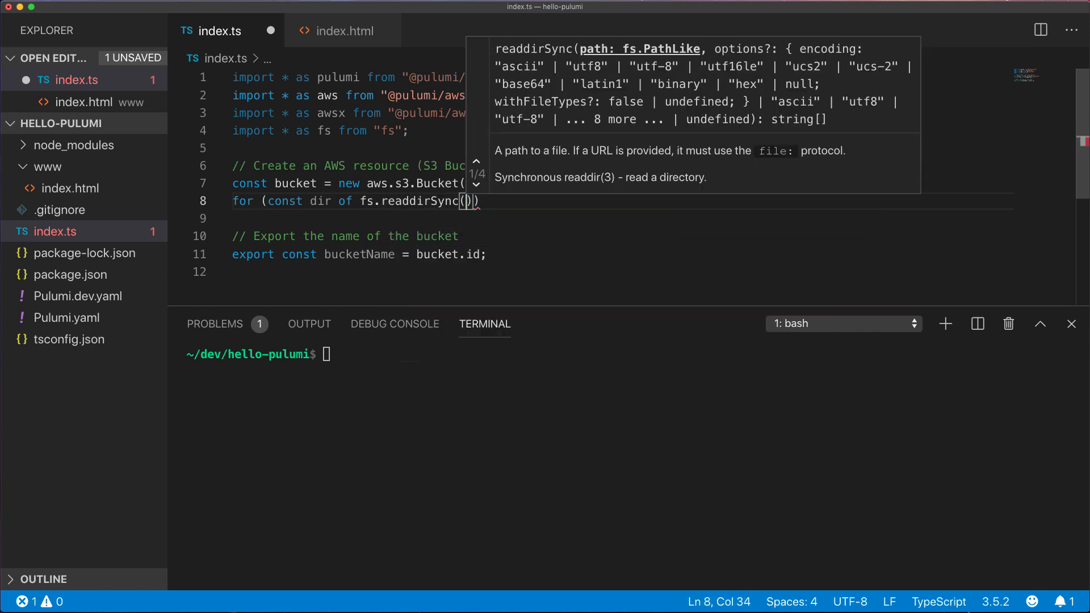
{"action": "type", "text": "\"www\") {"}
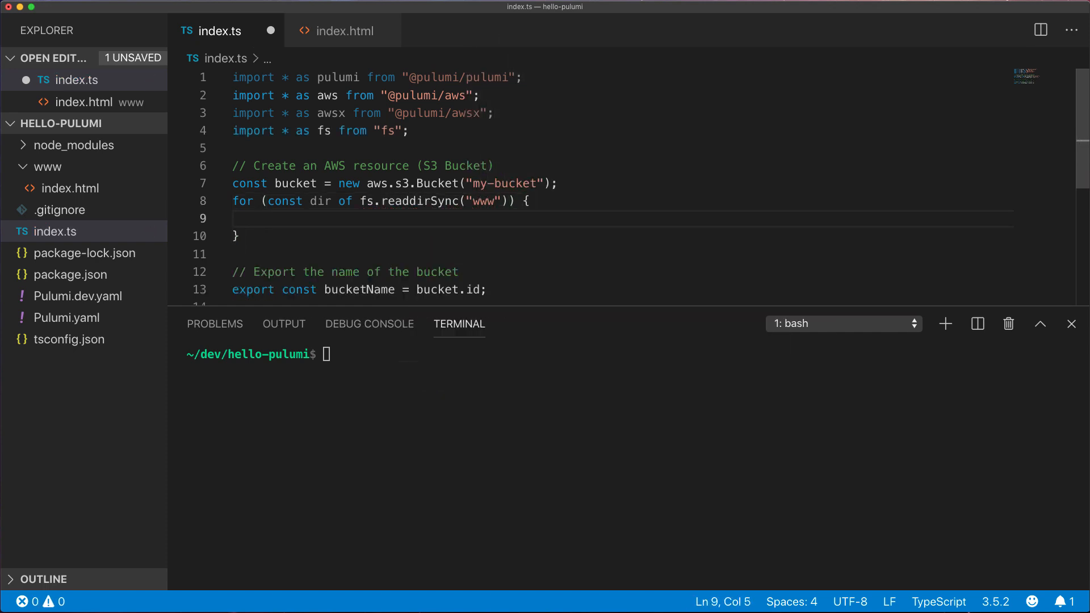
{"action": "type", "text": "new"}
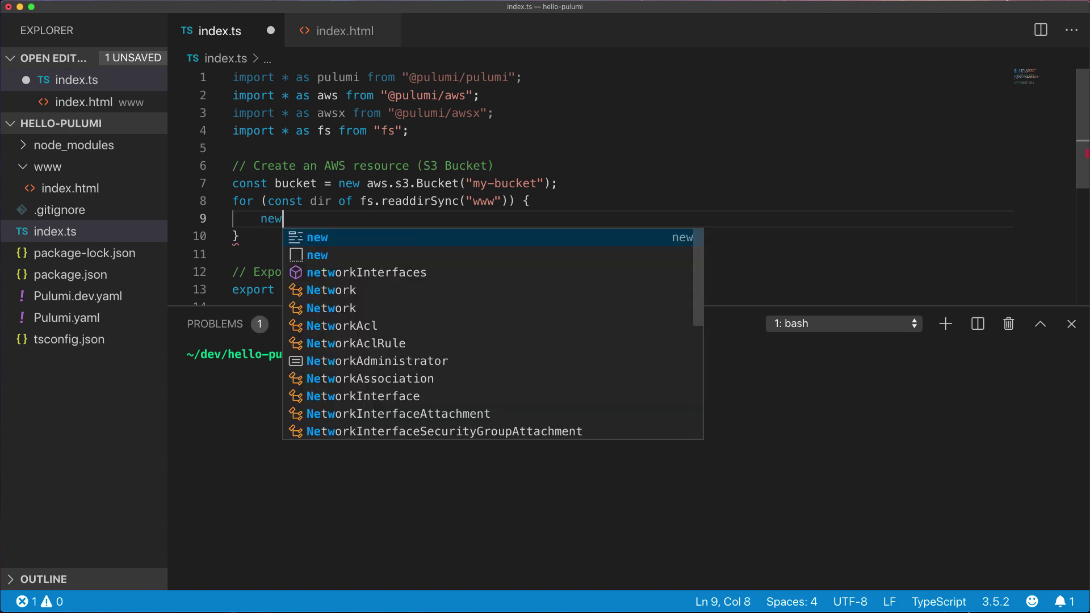
{"action": "type", "text": "aws.s3.BucketObject(dir, {"}
{"action": "type", "text": "source: `www/${dir}`,"}
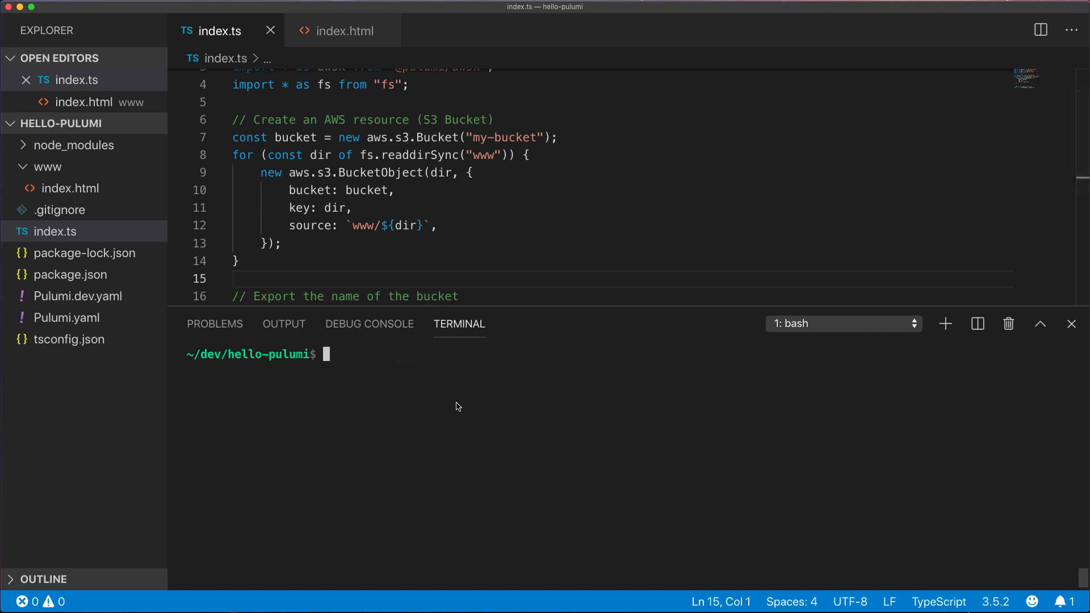
- Deploy with pulumi up to create the index.html bucket object, then list the bucket
{"action": "type", "text": "pulumi up"}
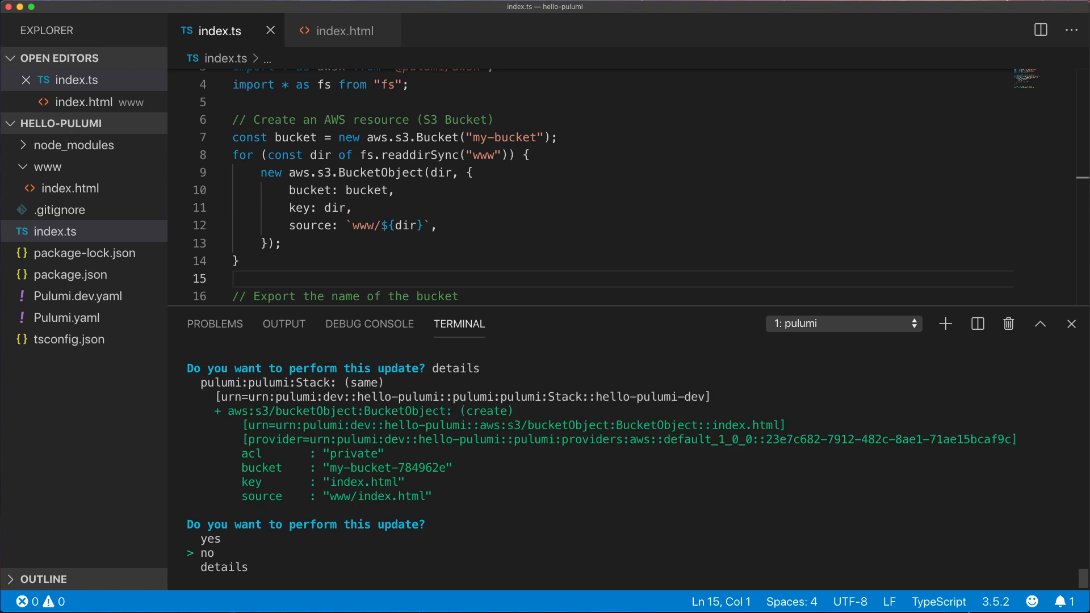
{"action": "key", "text": "up"}
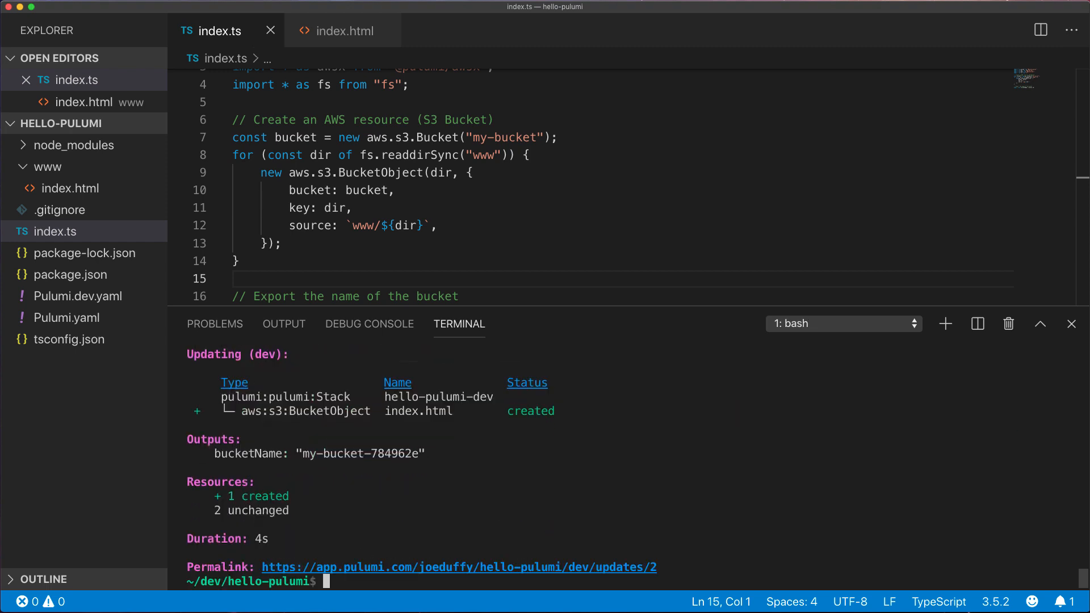
{"action": "type", "text": "pulumi up"}
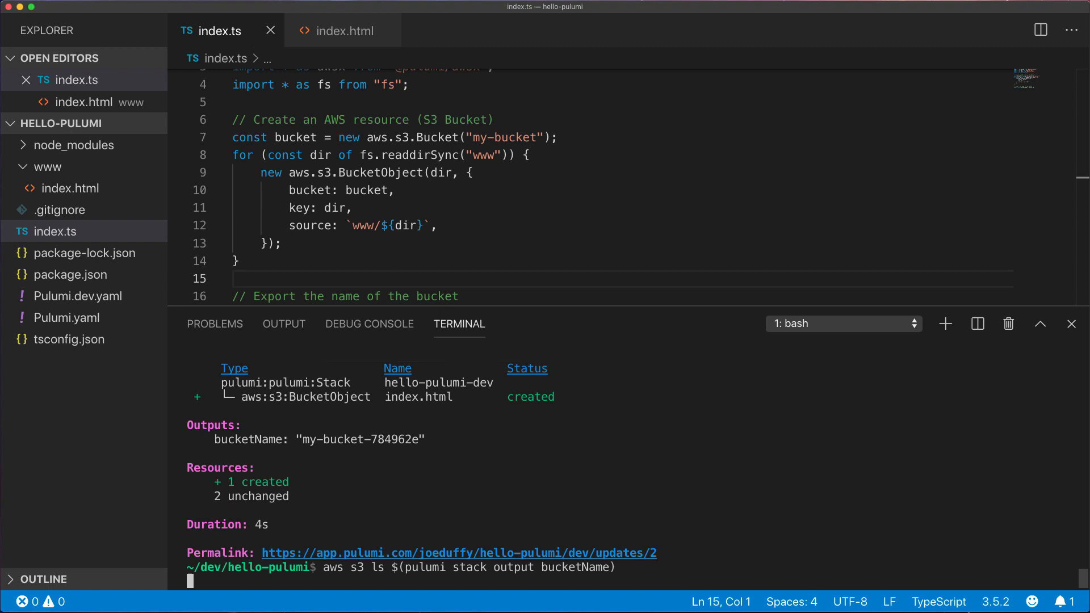
{"action": "key", "text": "Enter"}
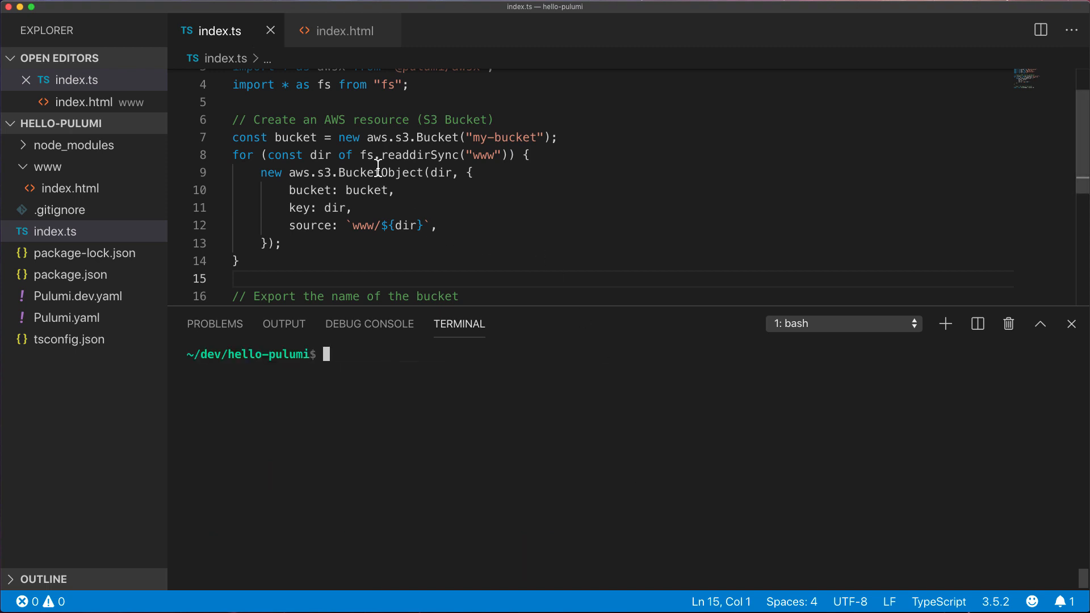
- Add website indexDocument "index.html", acl "public-read", and export bucketUrl from websiteEndpoint
{"action": "type", "text": "webs"}
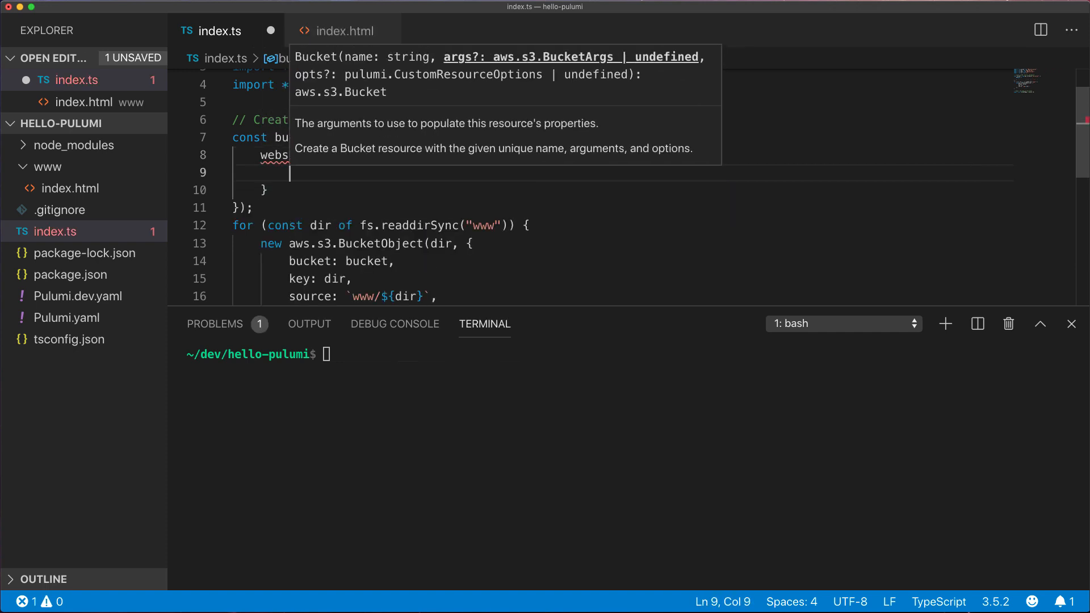
{"action": "type", "text": "indexDo"}
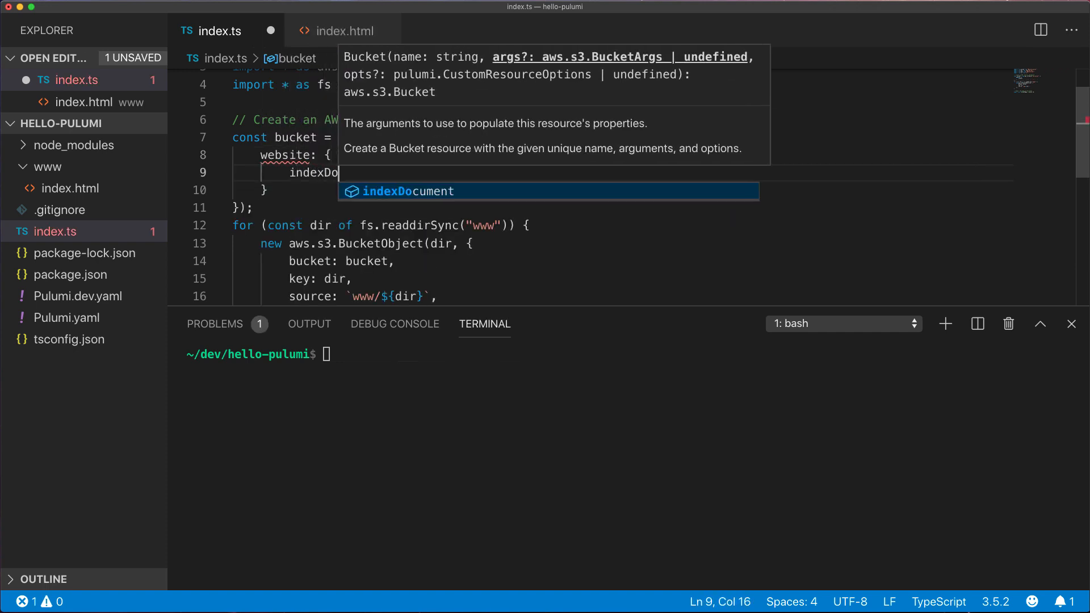
{"action": "type", "text": "cument: \"index."}
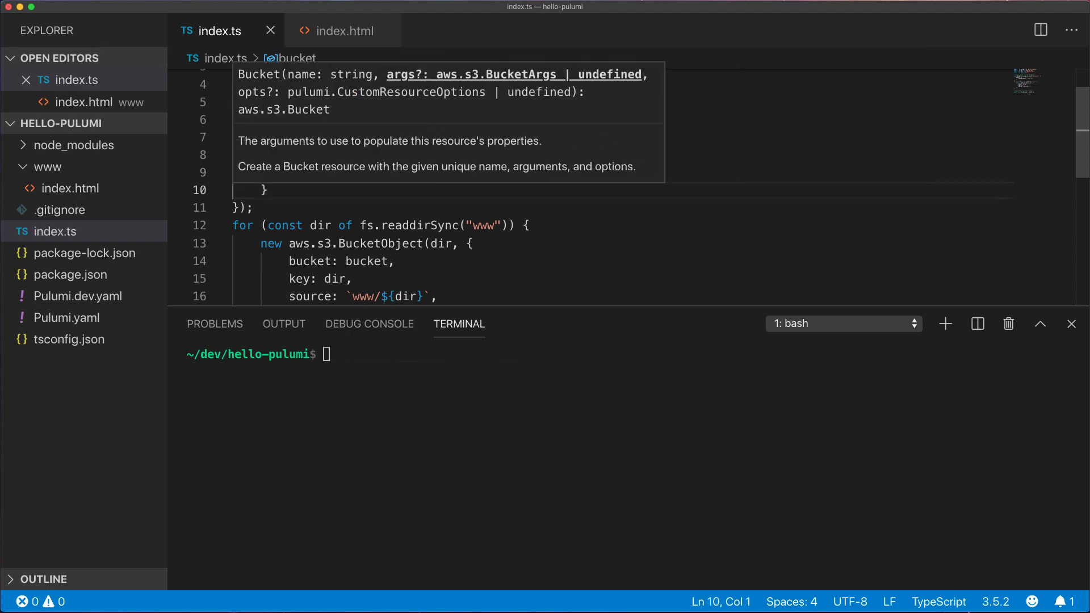
{"action": "type", "text": "acl"}
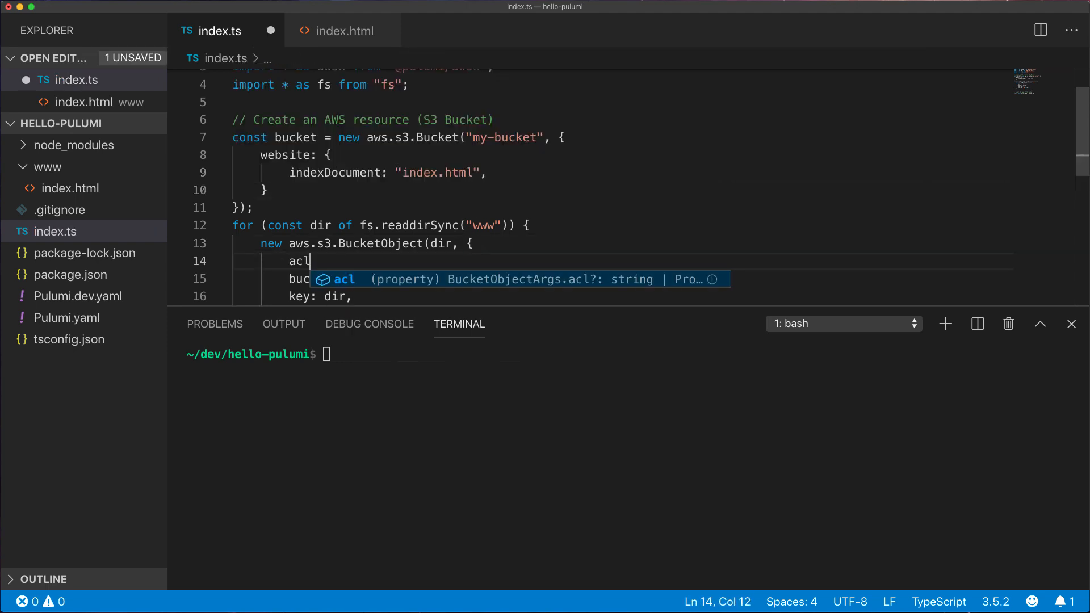
{"action": "type", "text": ": \"public-read\","}
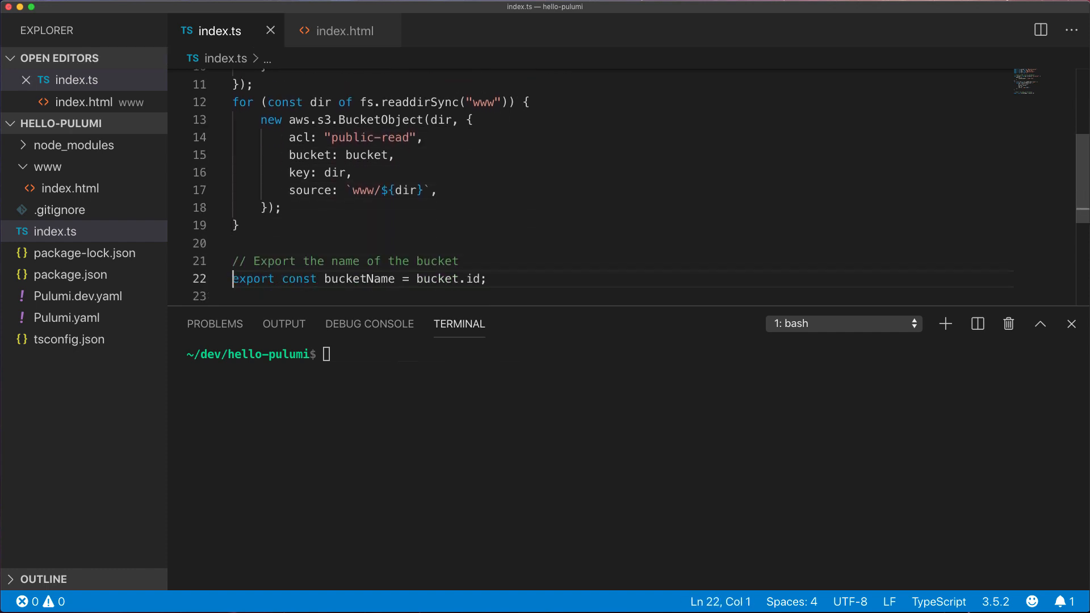
{"action": "type", "text": "export const bucketUrl = bucket.e"}
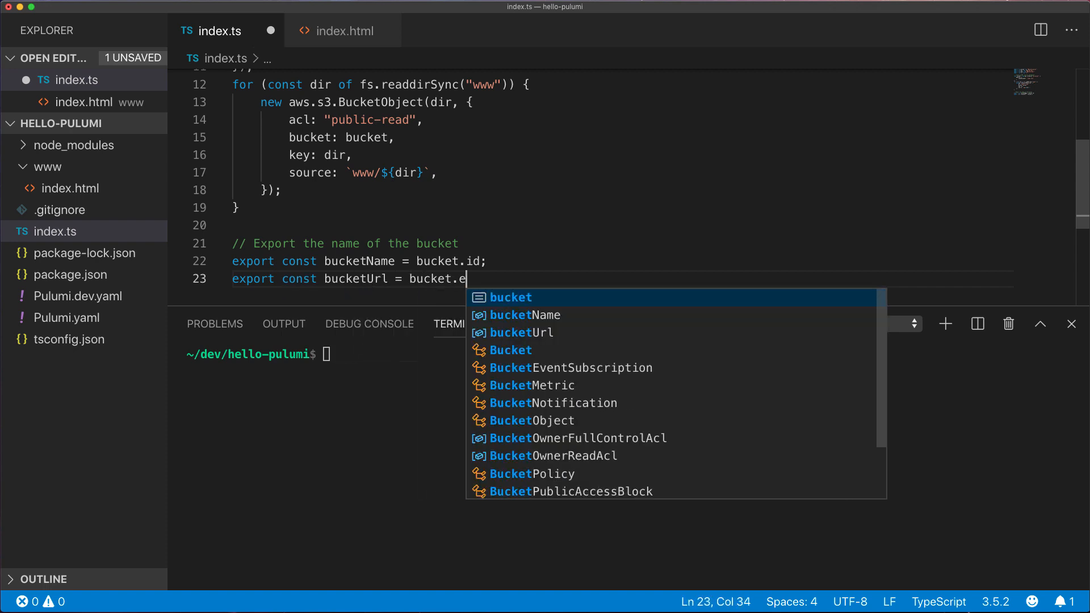
{"action": "type", "text": "websiteEndpoint;"}
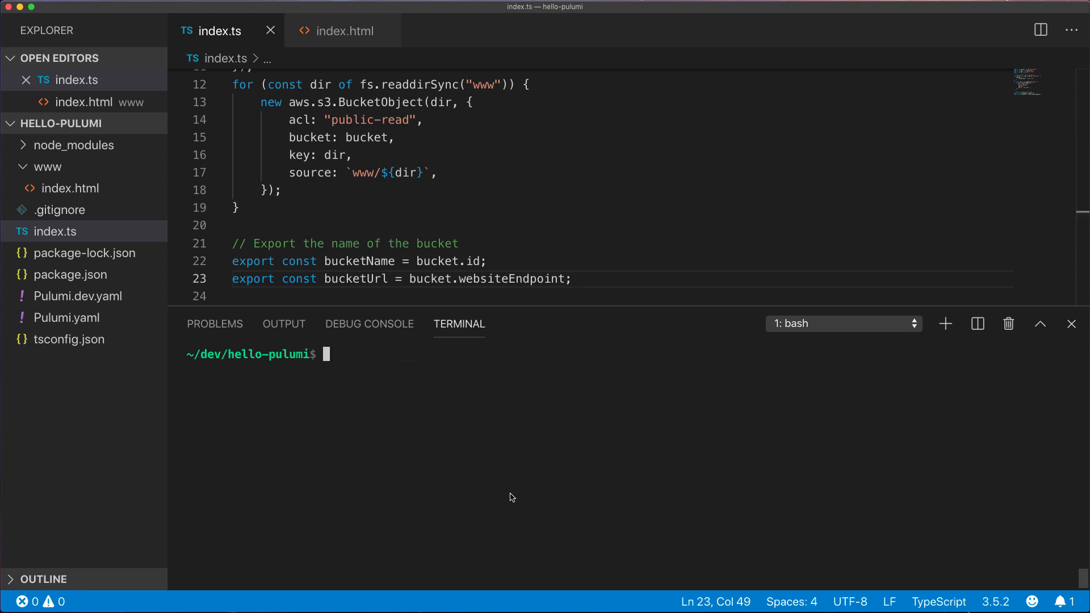
- Run pulumi up to deploy the website hosting and public-read changes
{"action": "type", "text": "pulumi up"}
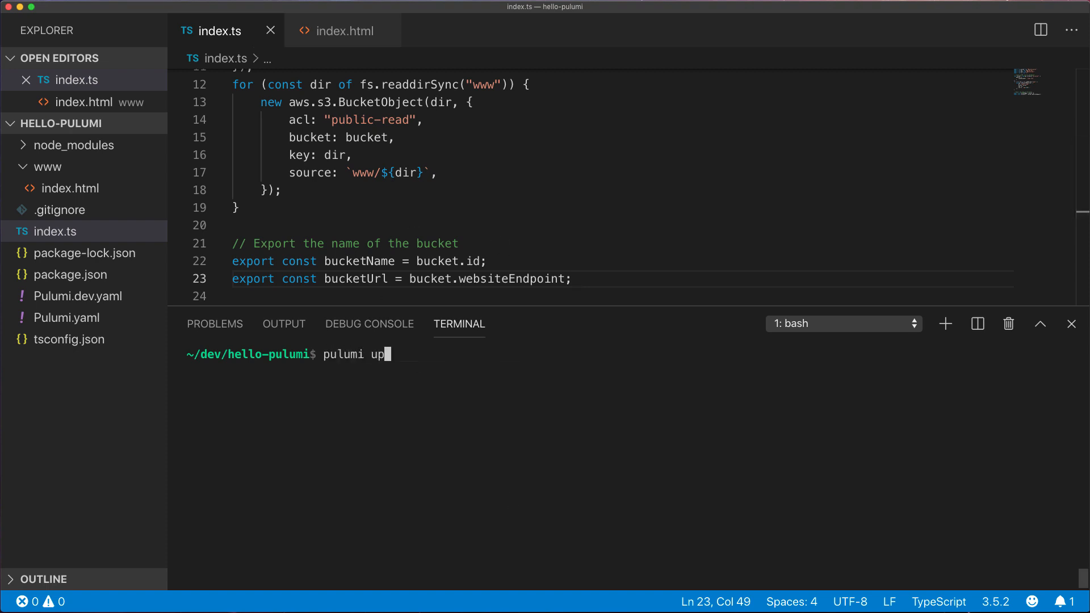
{"action": "key", "text": "Enter"}
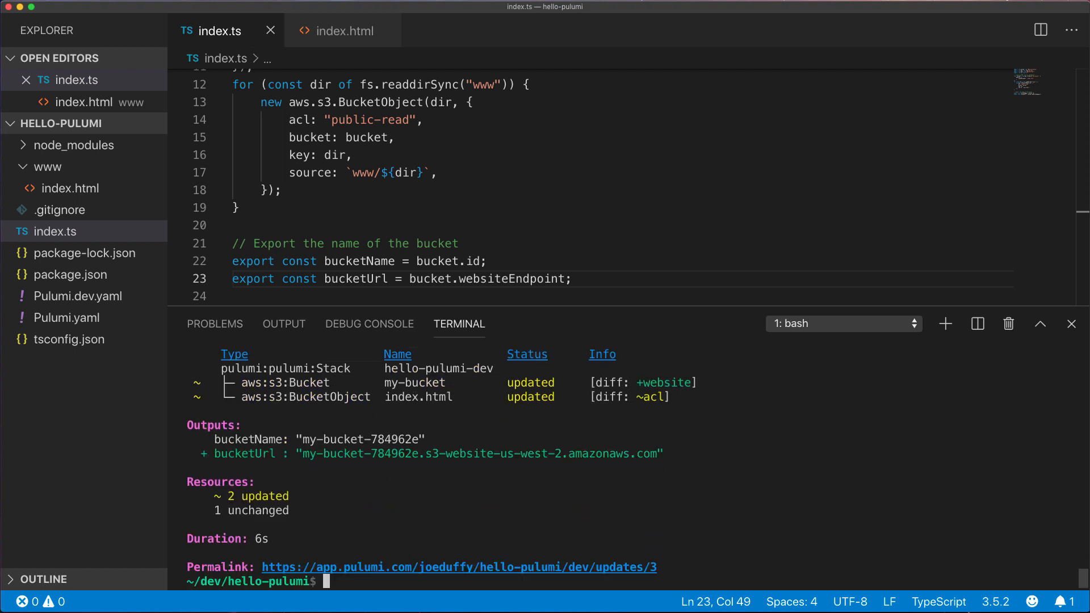
{"action": "mouse_move", "coordinate": [539, 444]}
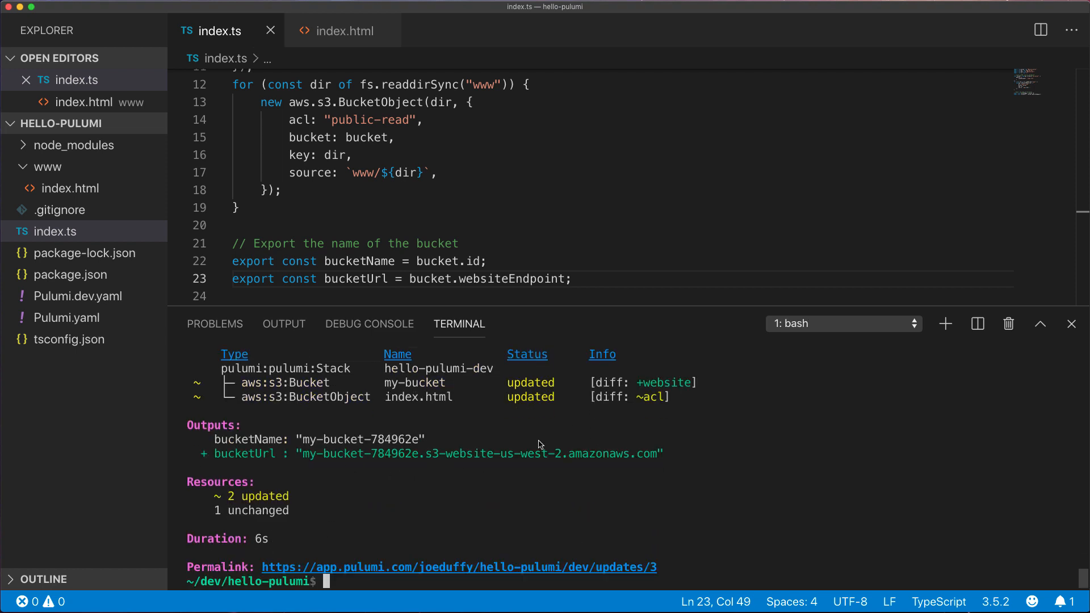
{"action": "type", "text": "curl"}
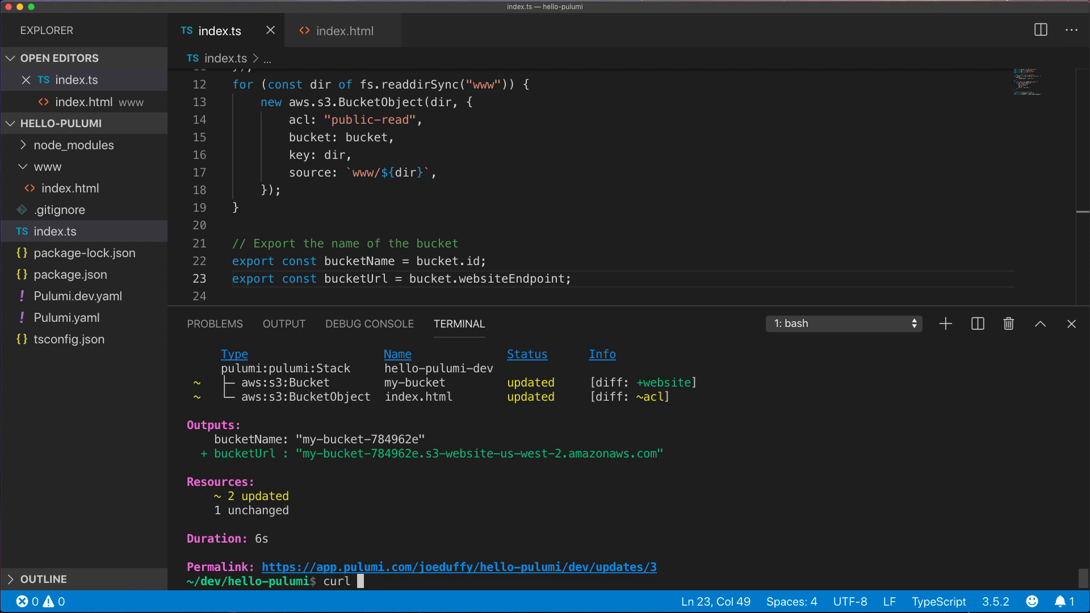
{"action": "type", "text": "http://$(p"}
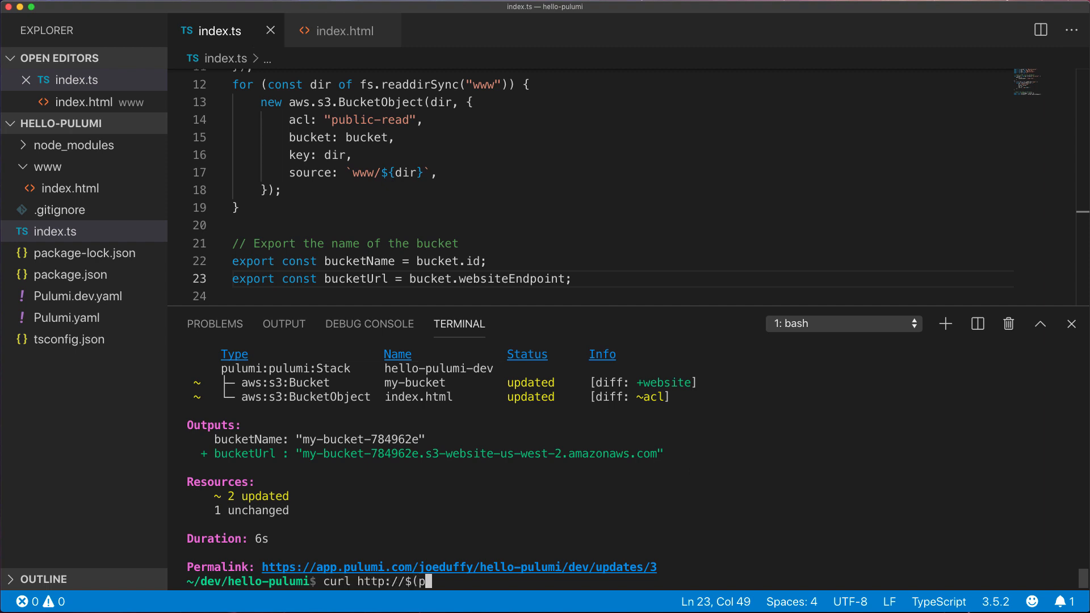
{"action": "type", "text": "ulumi stack output bucketUrl"}
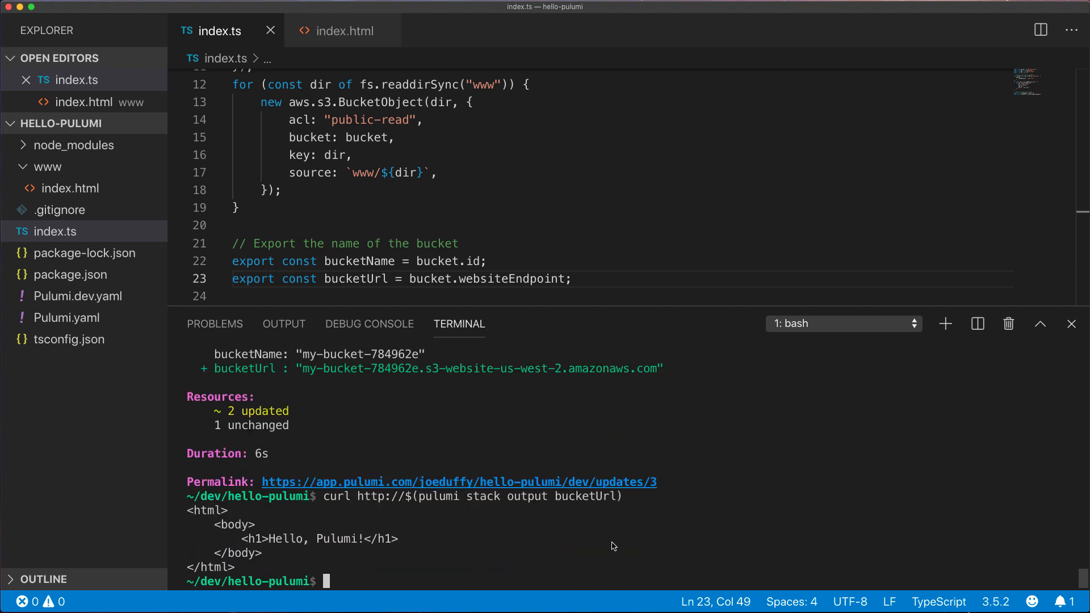
{"action": "mouse_move", "coordinate": [624, 547]}
{"action": "type", "text": "clear"}
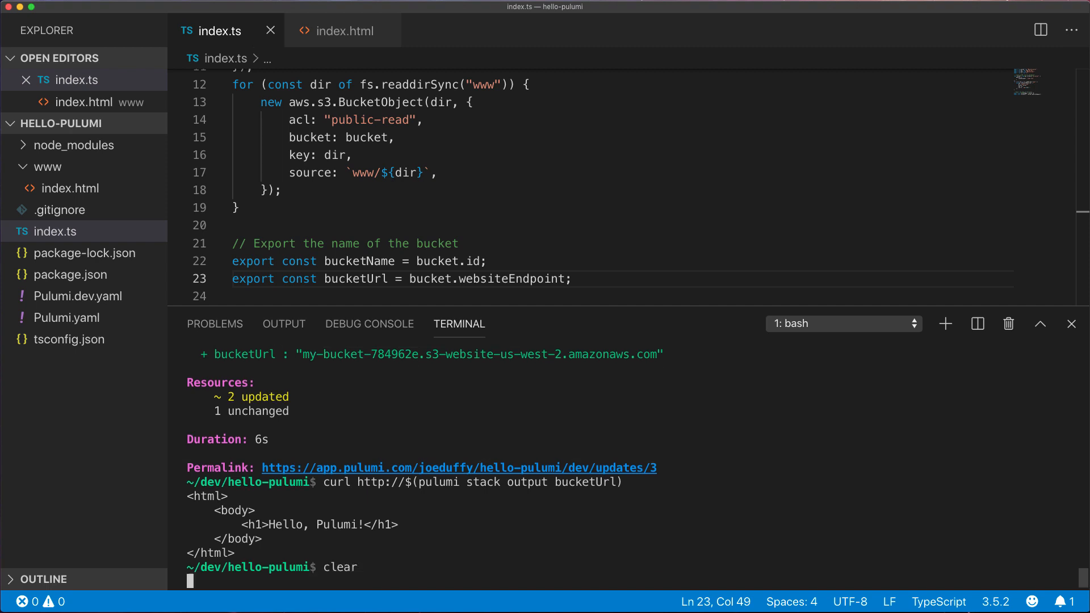
- Destroy the dev stack's my-bucket and index.html resources, then begin pulumi stack rm
{"action": "type", "text": "pulumi der"}
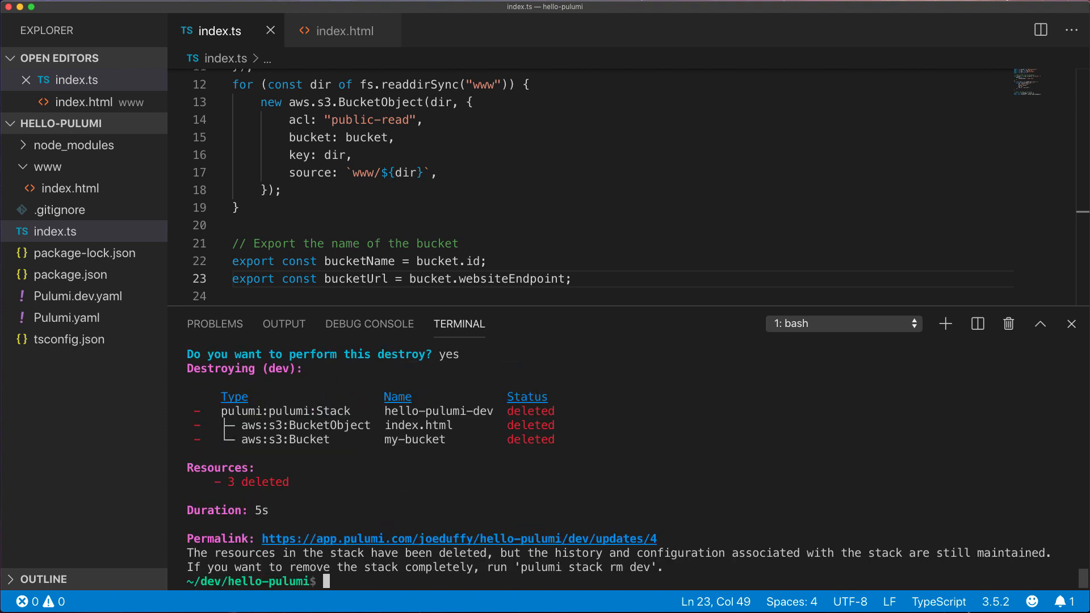
{"action": "mouse_move", "coordinate": [570, 572]}
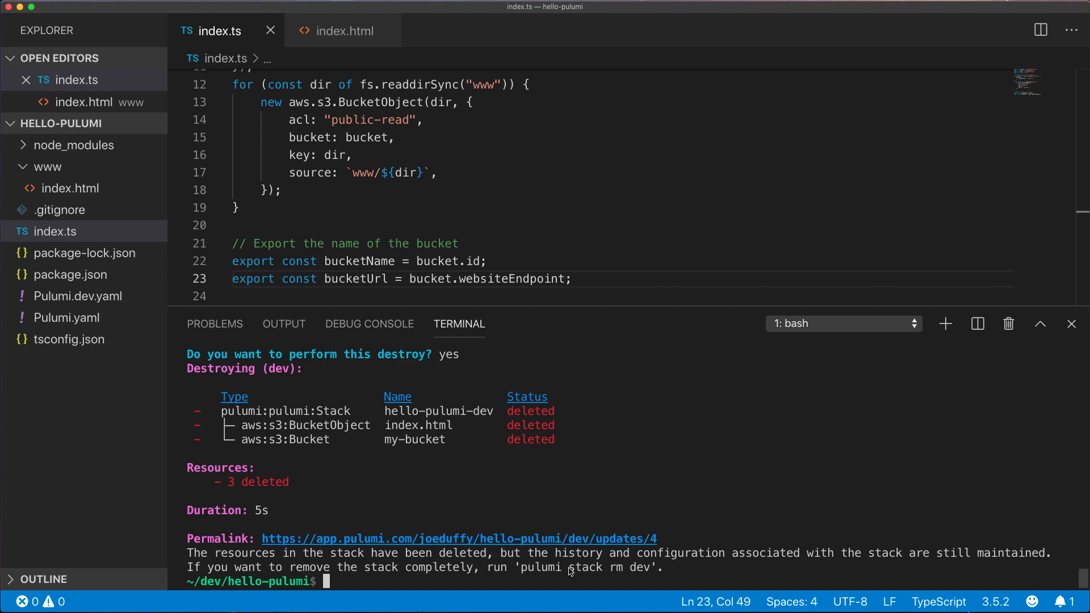
{"action": "type", "text": "pulumi stack rm"}
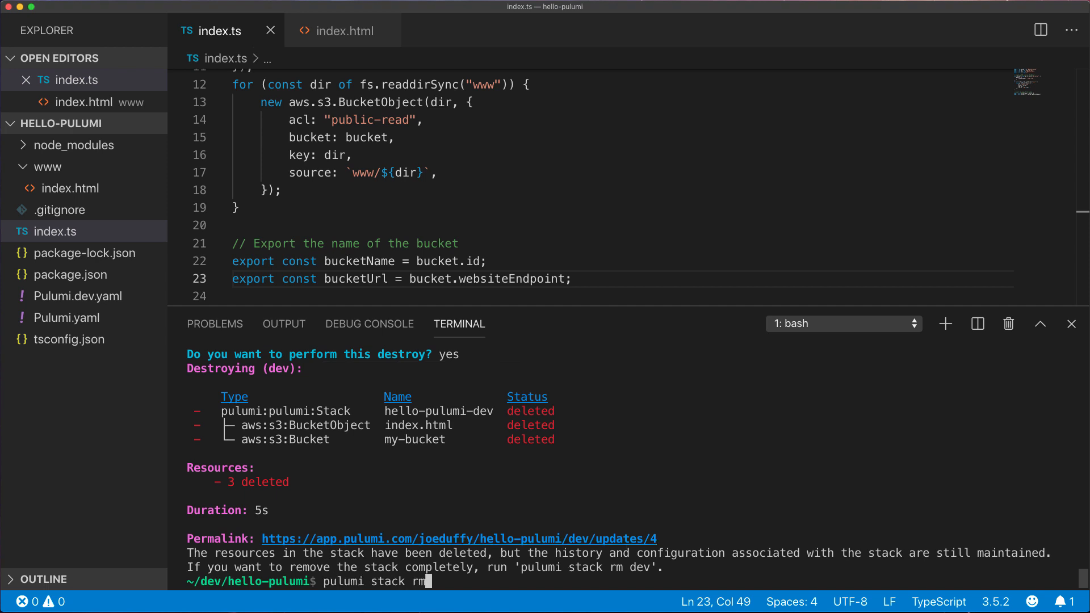